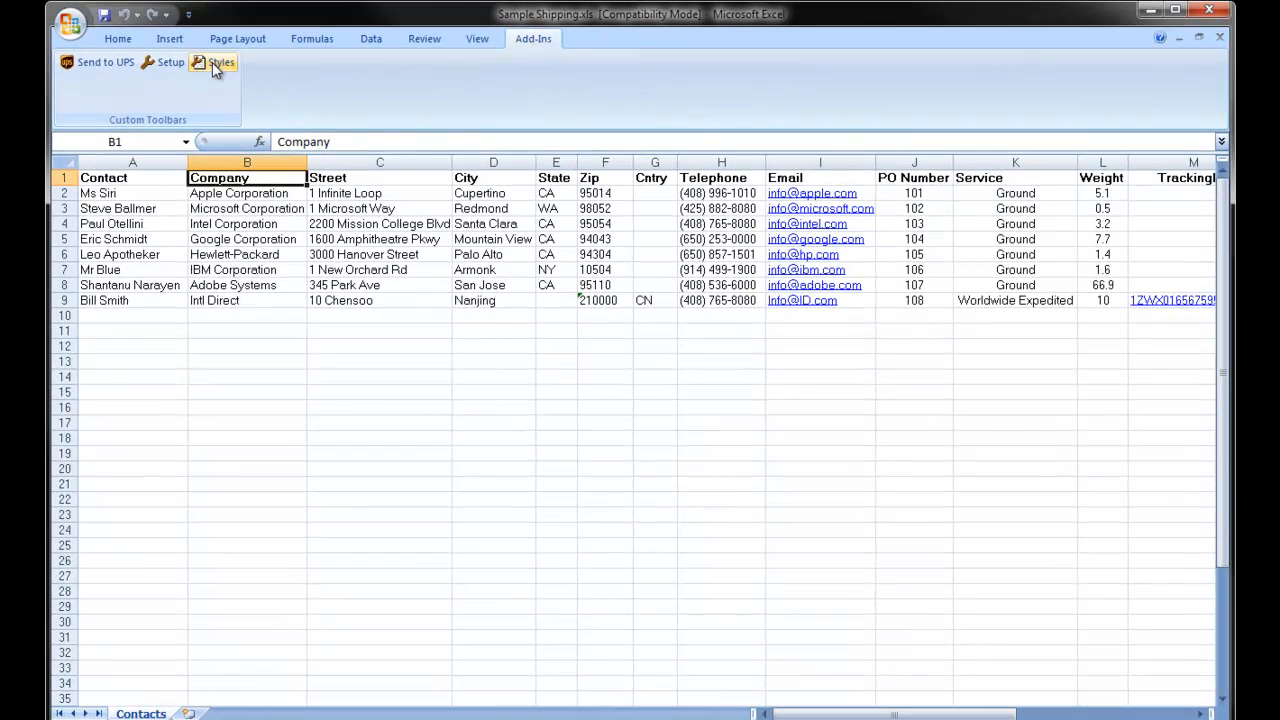
Select the Sample Shipping layout style and view the UPS setup's 'Data sent to UPS' field mappings.
{"action": "left_click", "coordinate": [221, 62]}
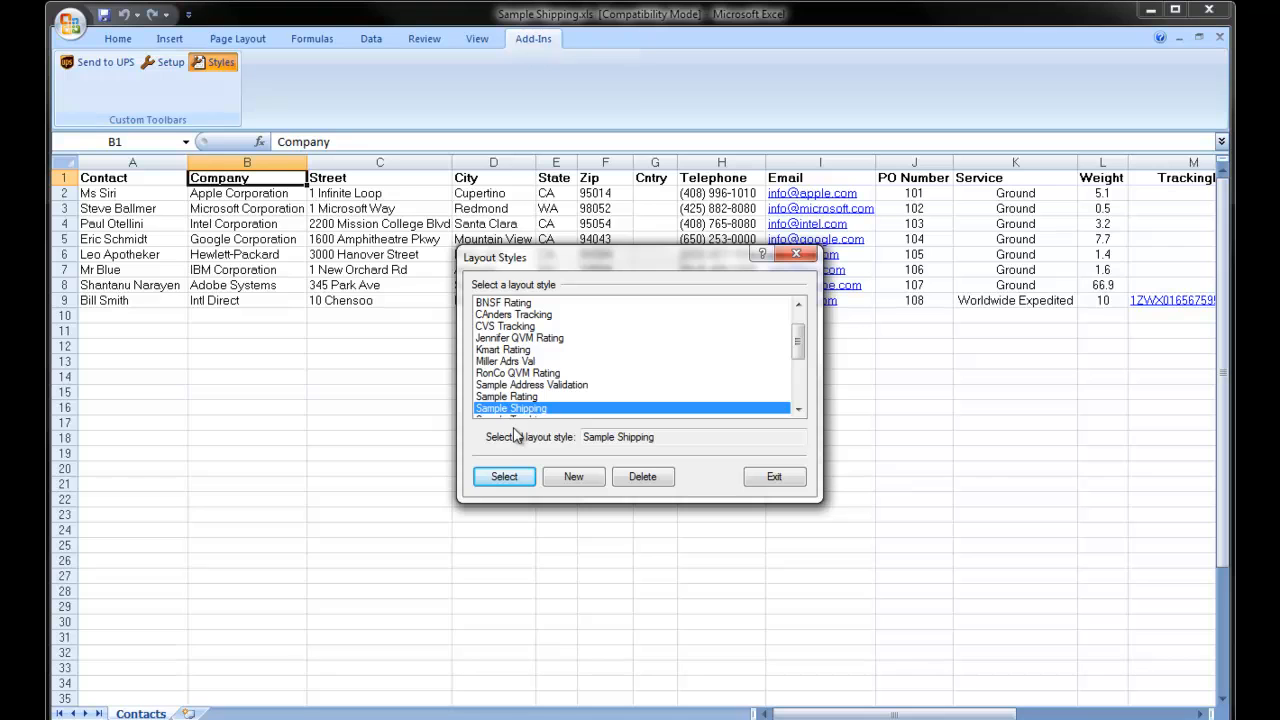
{"action": "left_click", "coordinate": [504, 476]}
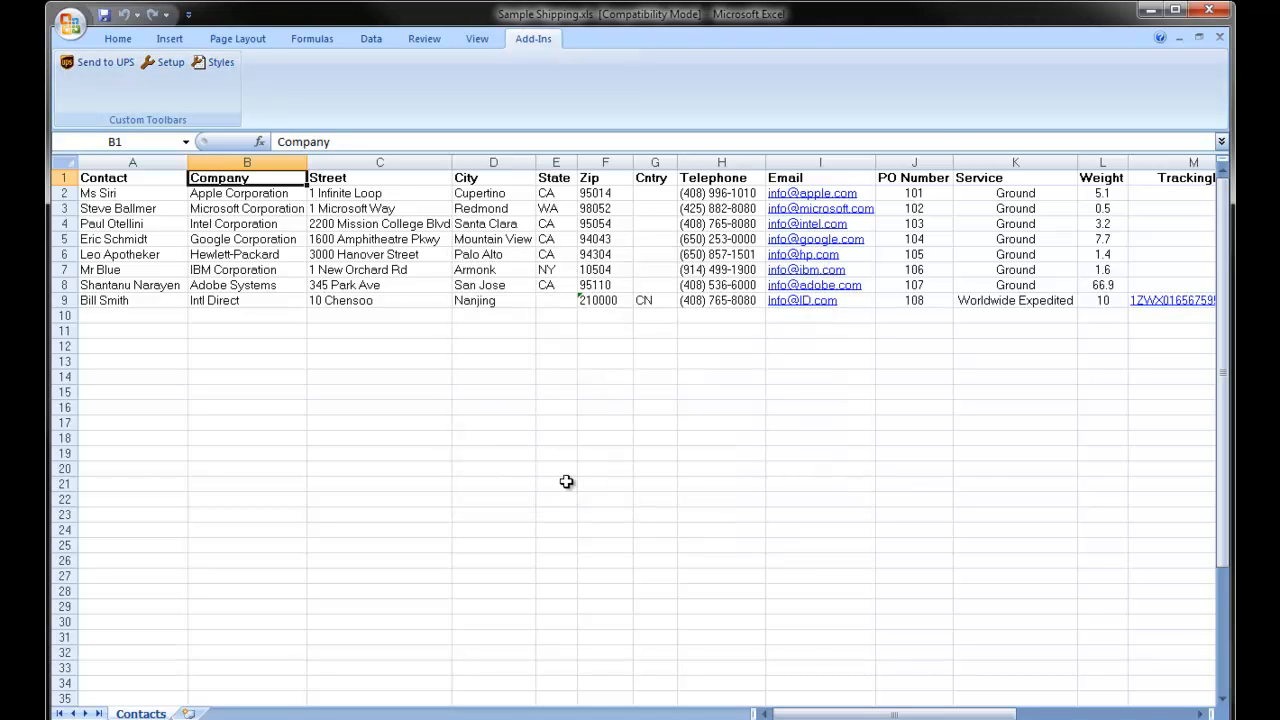
{"action": "left_click", "coordinate": [170, 62]}
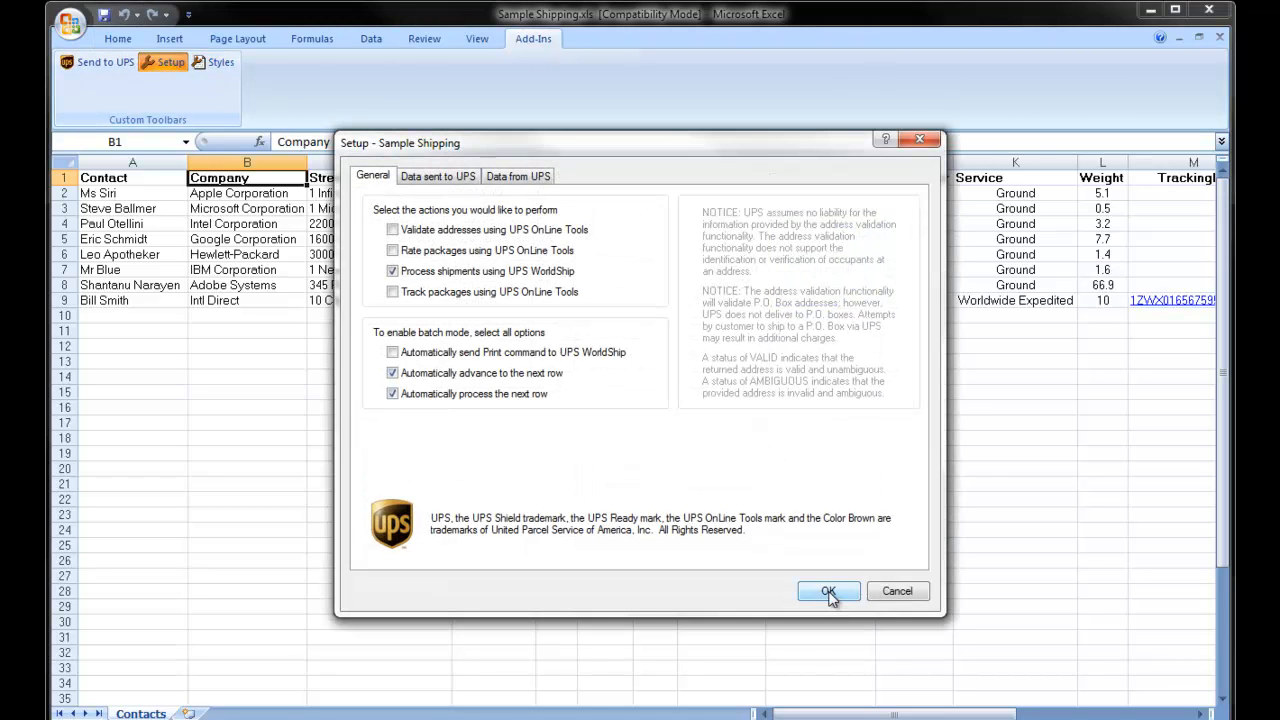
{"action": "mouse_move", "coordinate": [417, 223]}
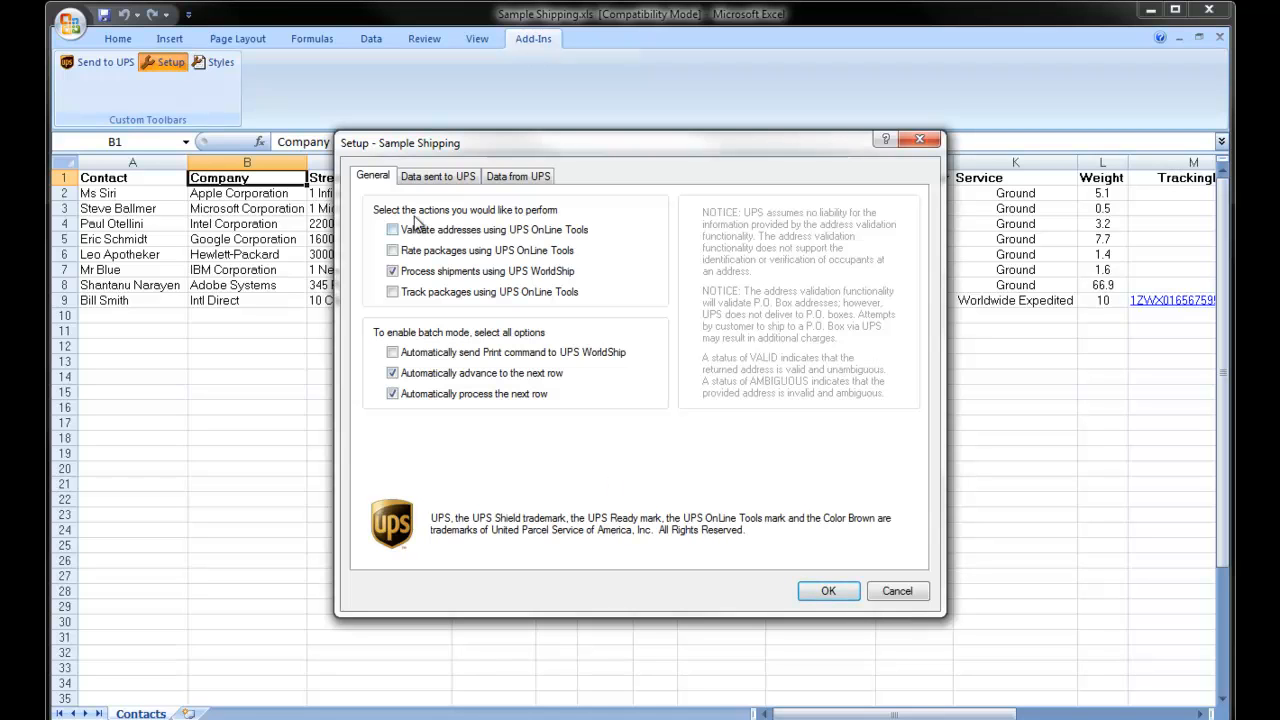
{"action": "left_click", "coordinate": [437, 176]}
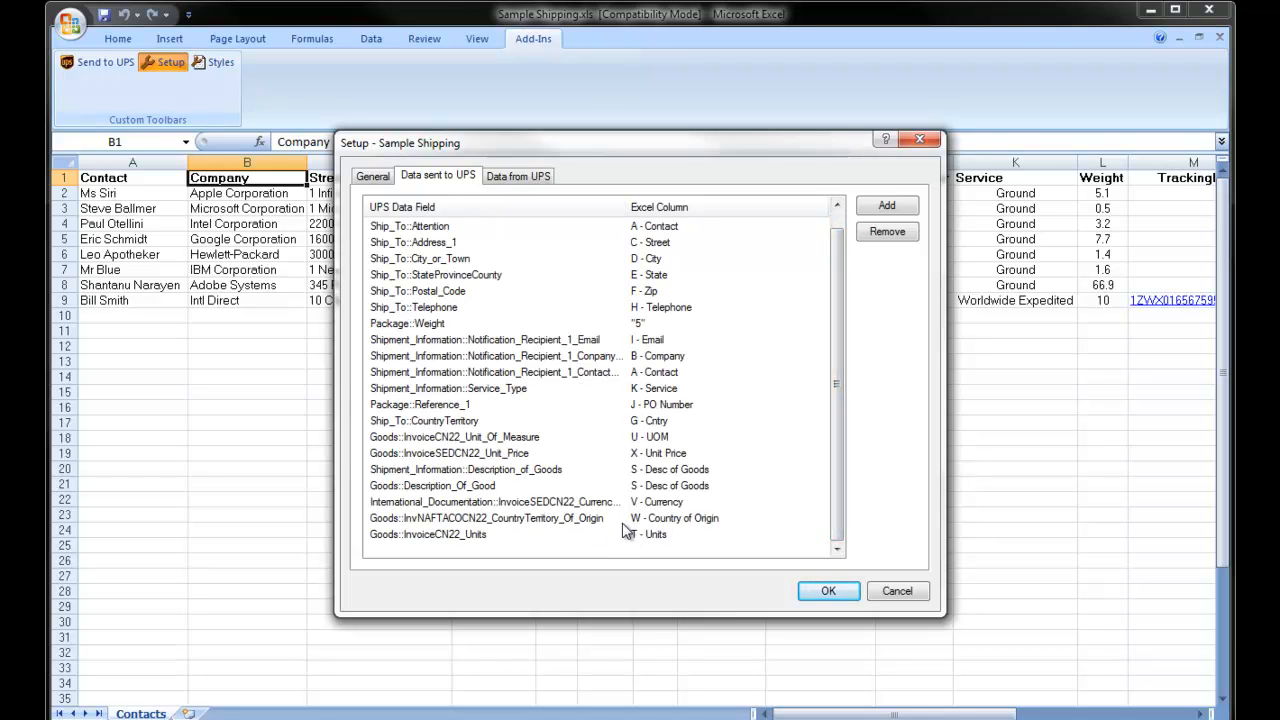
{"action": "mouse_move", "coordinate": [557, 553]}
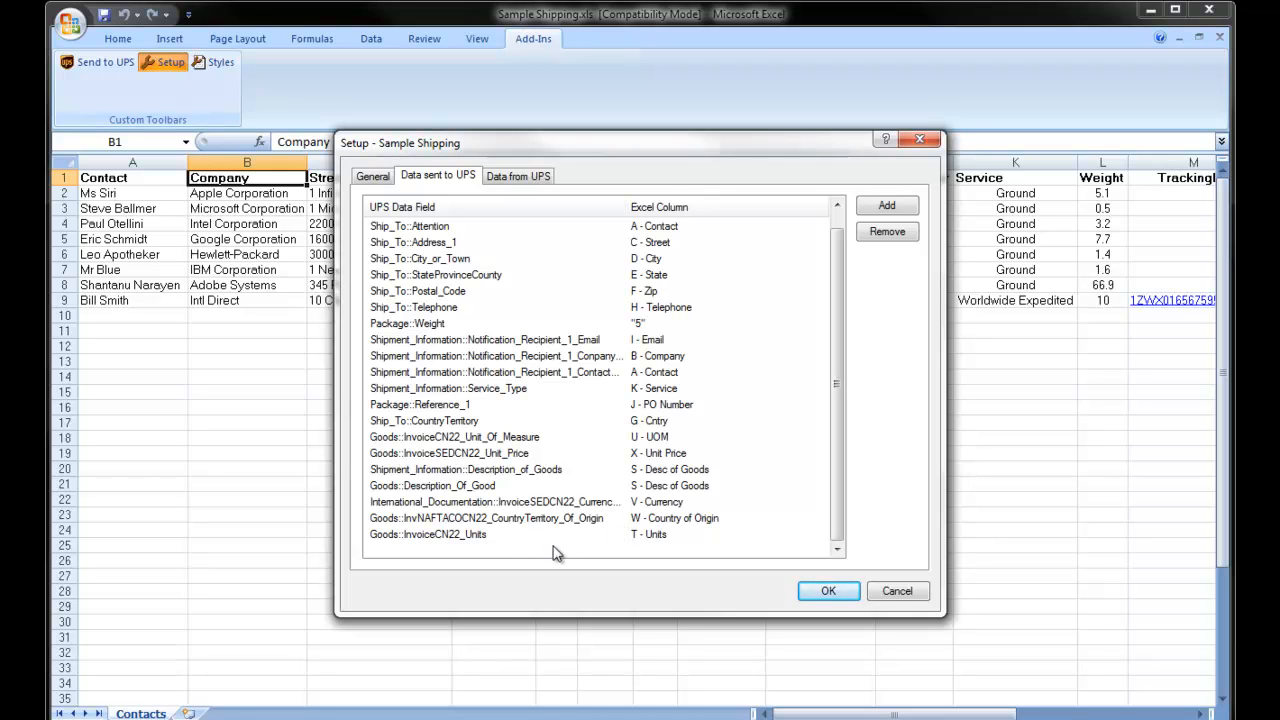
{"action": "mouse_move", "coordinate": [473, 541]}
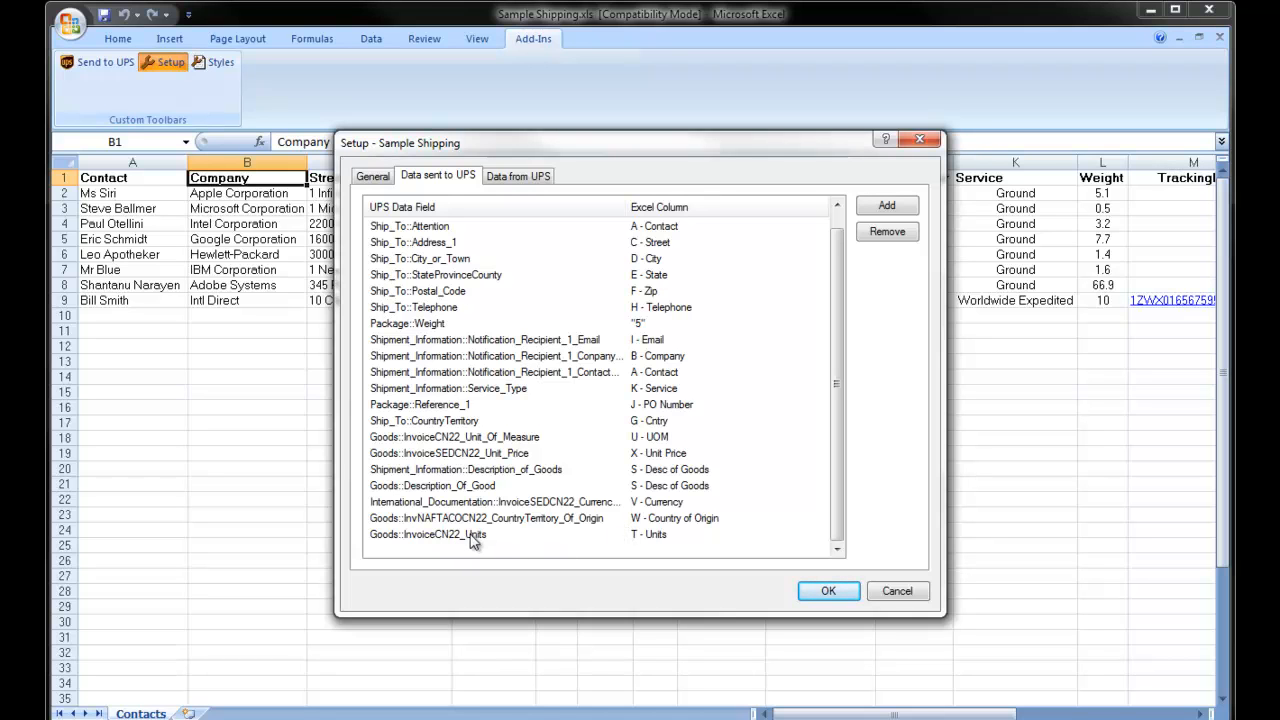
{"action": "mouse_move", "coordinate": [580, 525]}
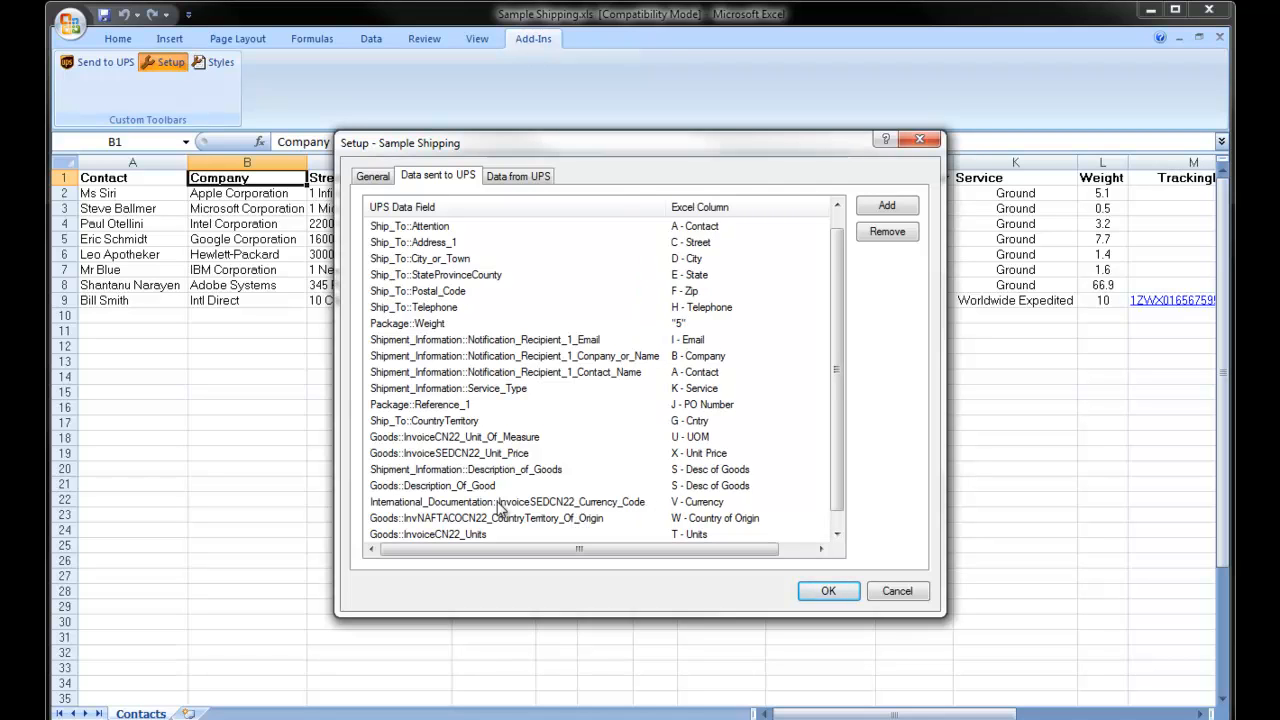
{"action": "mouse_move", "coordinate": [568, 471]}
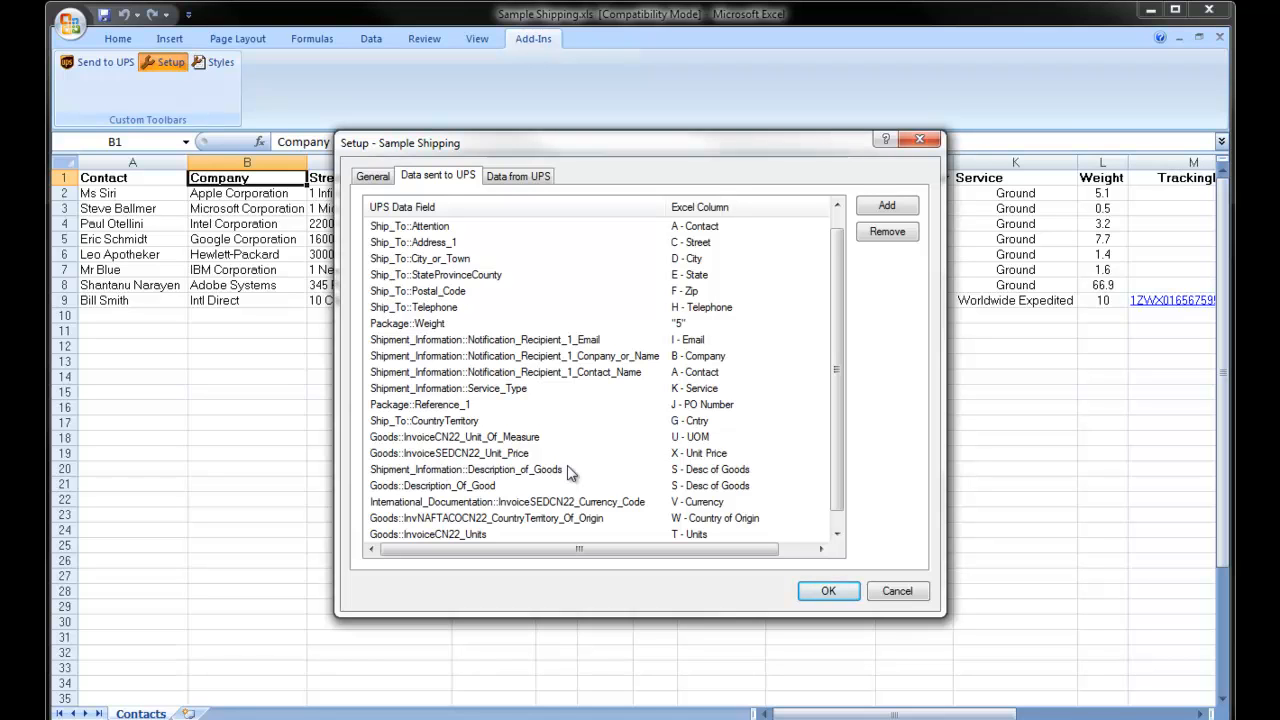
{"action": "mouse_move", "coordinate": [540, 465]}
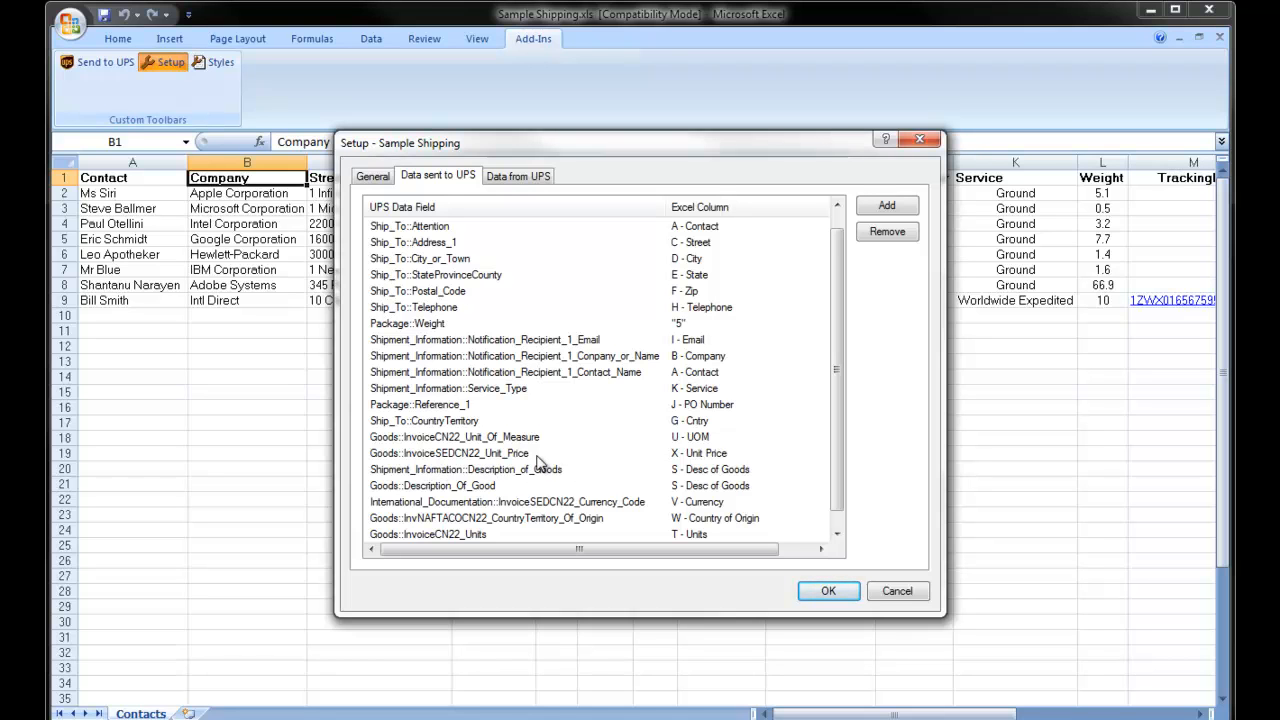
{"action": "mouse_move", "coordinate": [510, 445]}
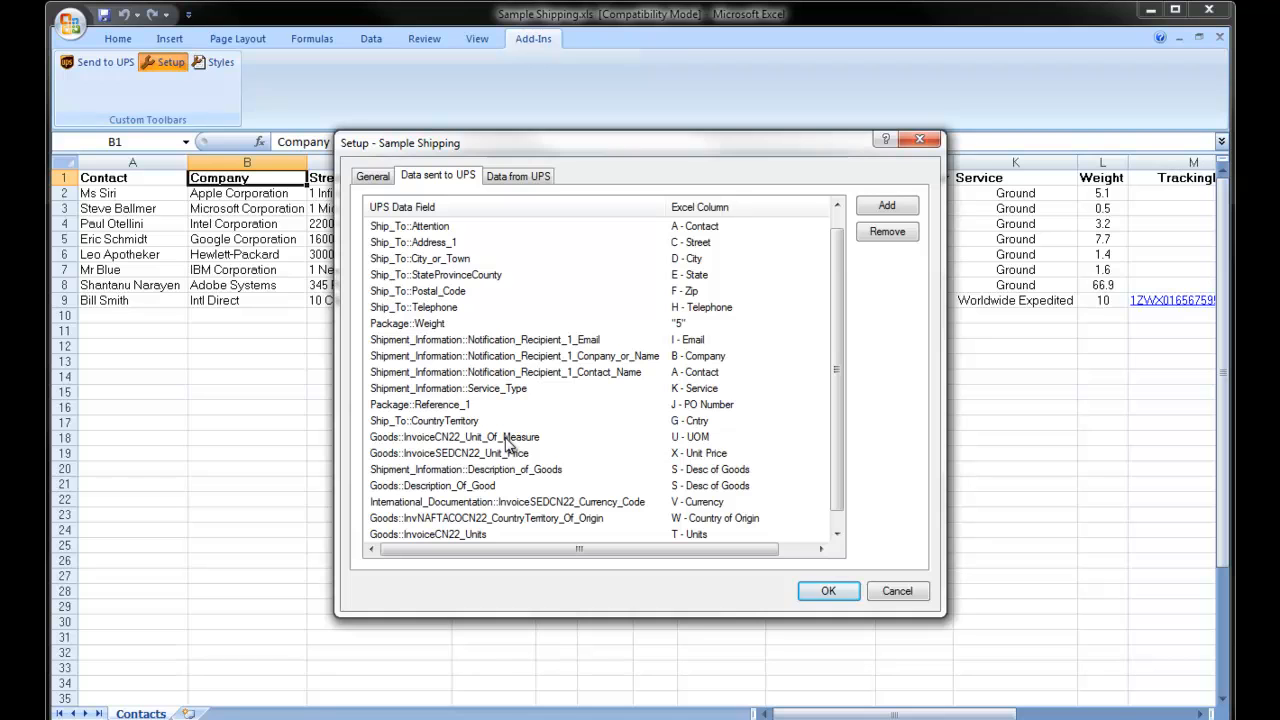
{"action": "mouse_move", "coordinate": [453, 428]}
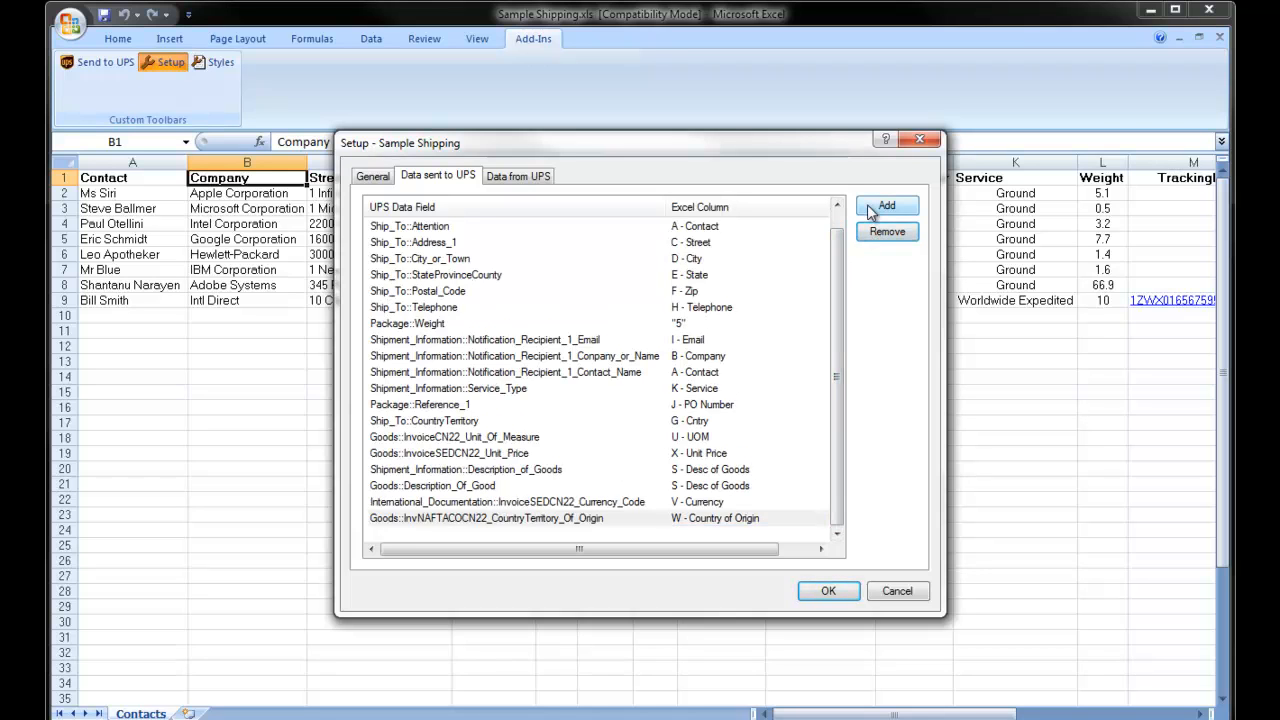
Add the Goods::InvoiceCN22_Units field mapped to Excel column T - Units.
{"action": "left_click", "coordinate": [886, 206]}
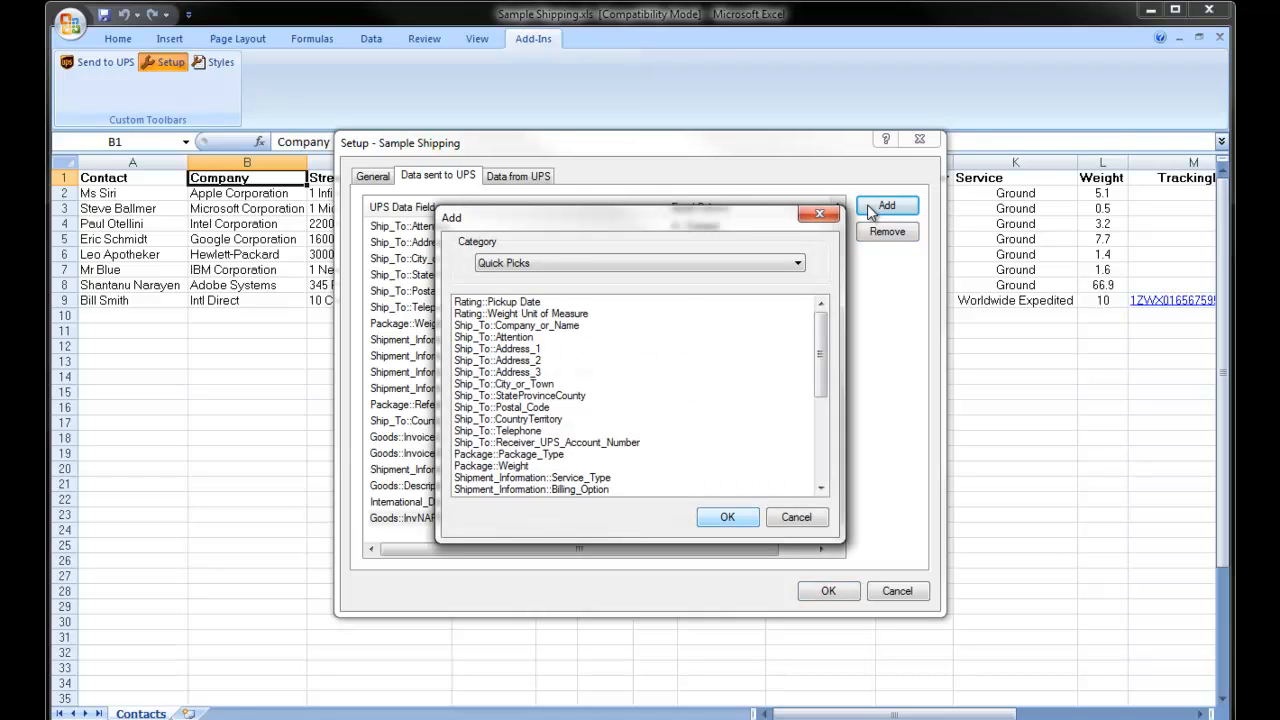
{"action": "mouse_move", "coordinate": [738, 273]}
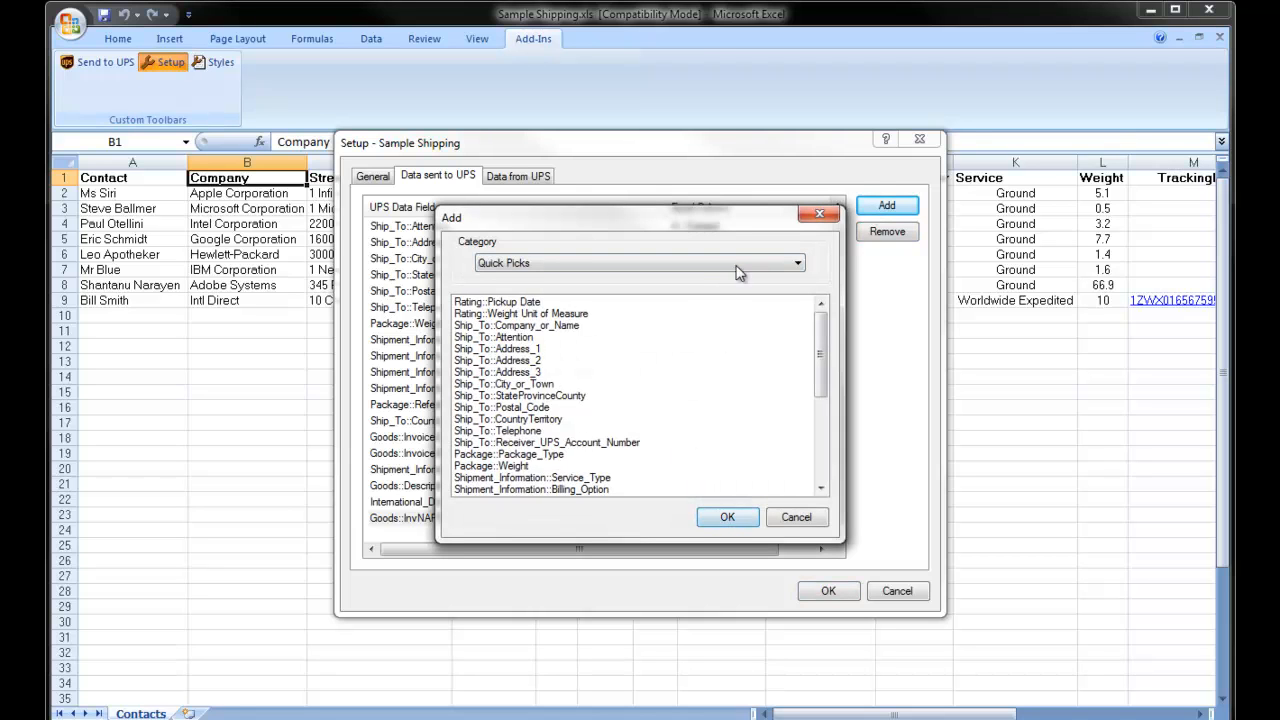
{"action": "left_click", "coordinate": [797, 262]}
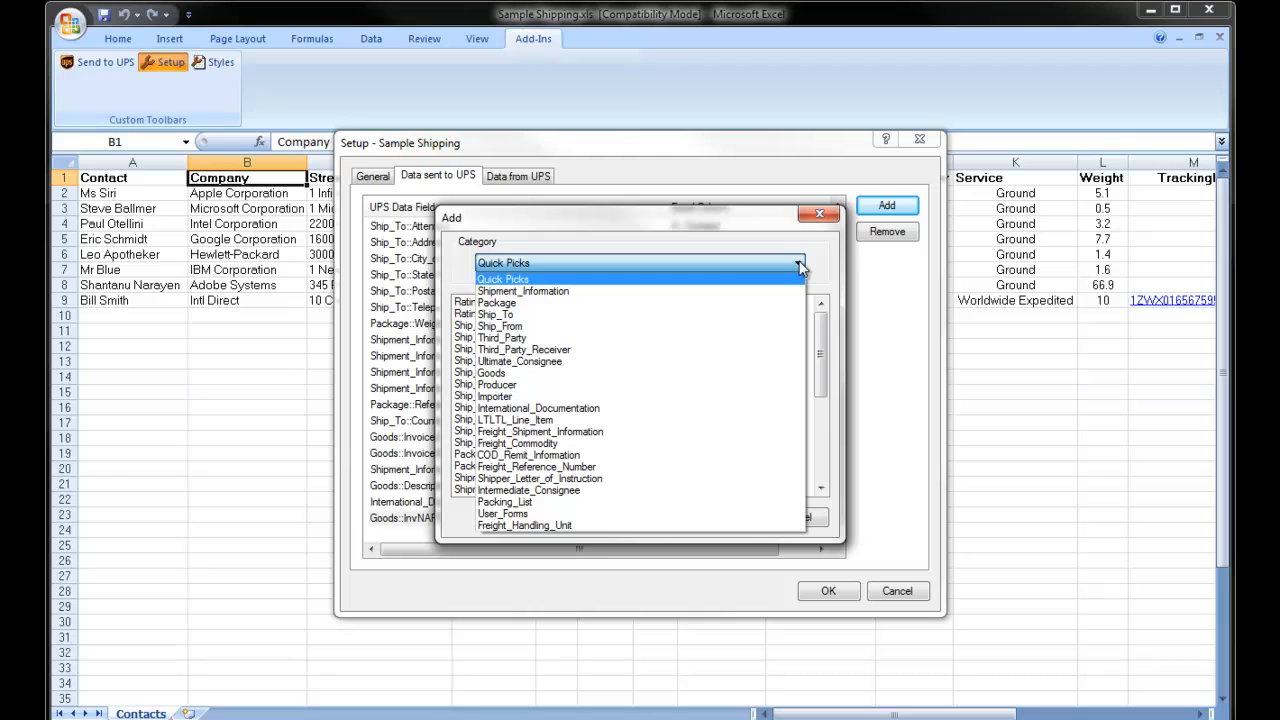
{"action": "left_click", "coordinate": [491, 372]}
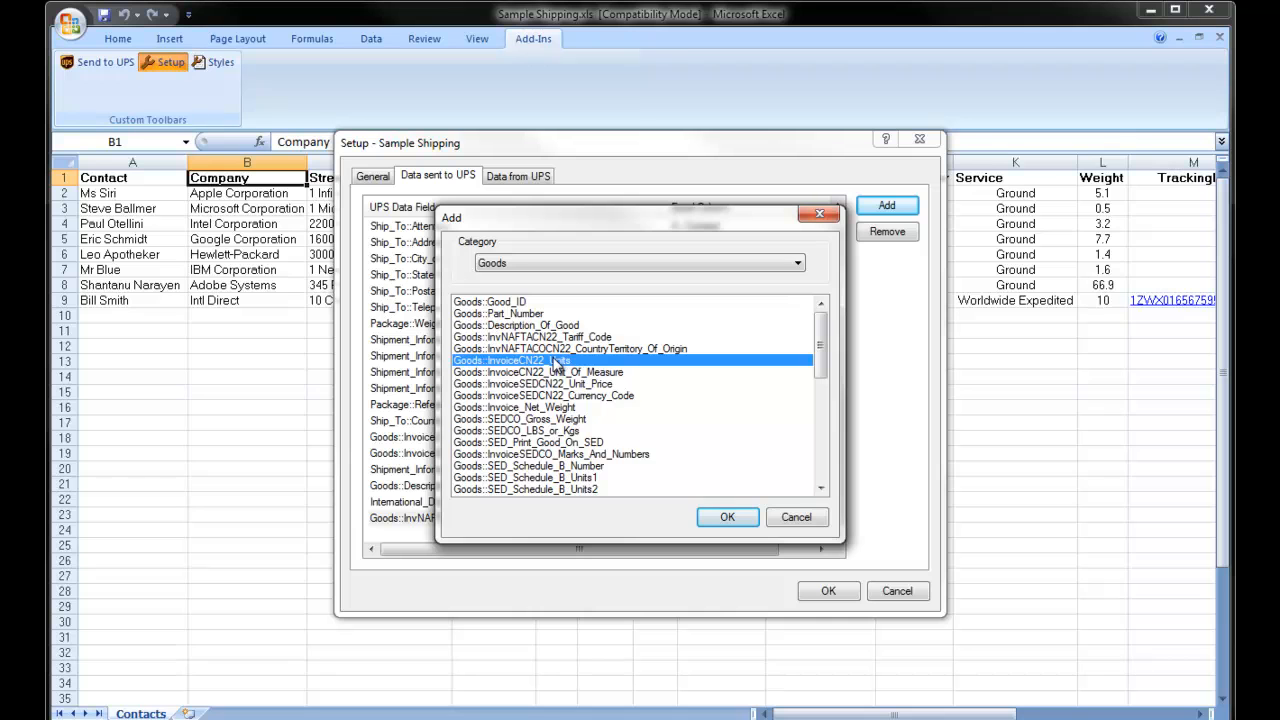
{"action": "left_click", "coordinate": [727, 517]}
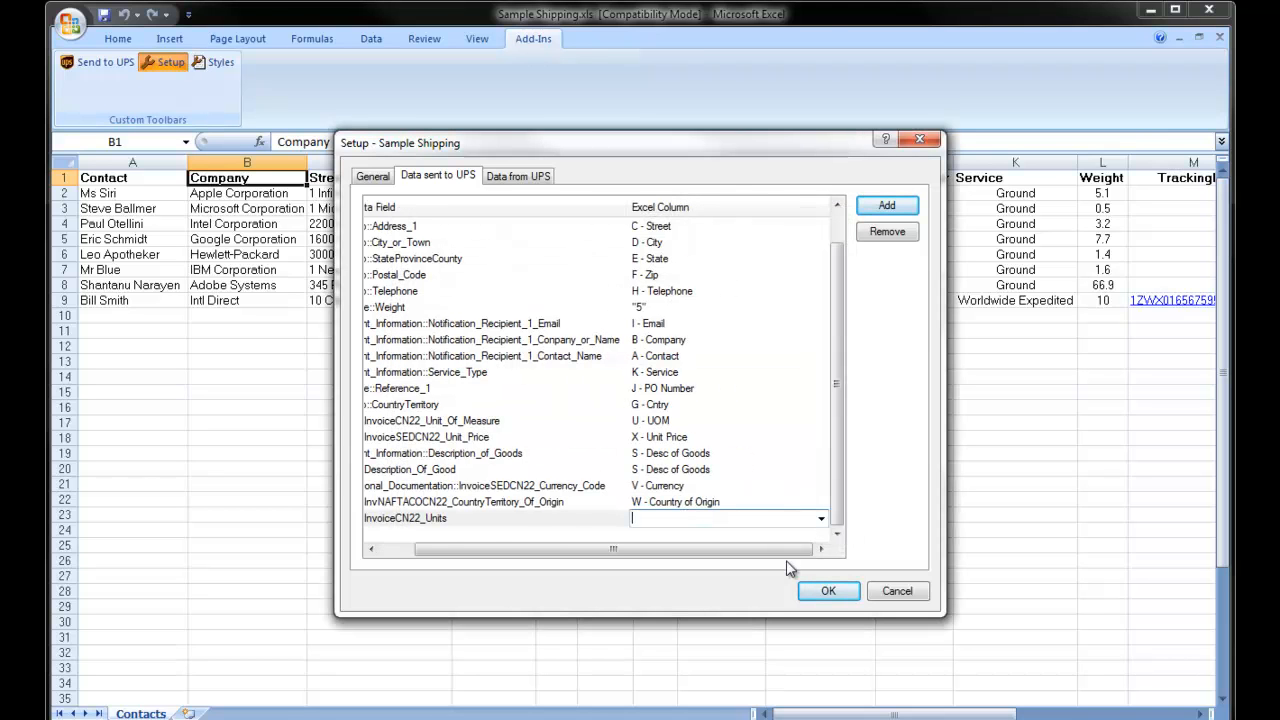
{"action": "left_click", "coordinate": [821, 518]}
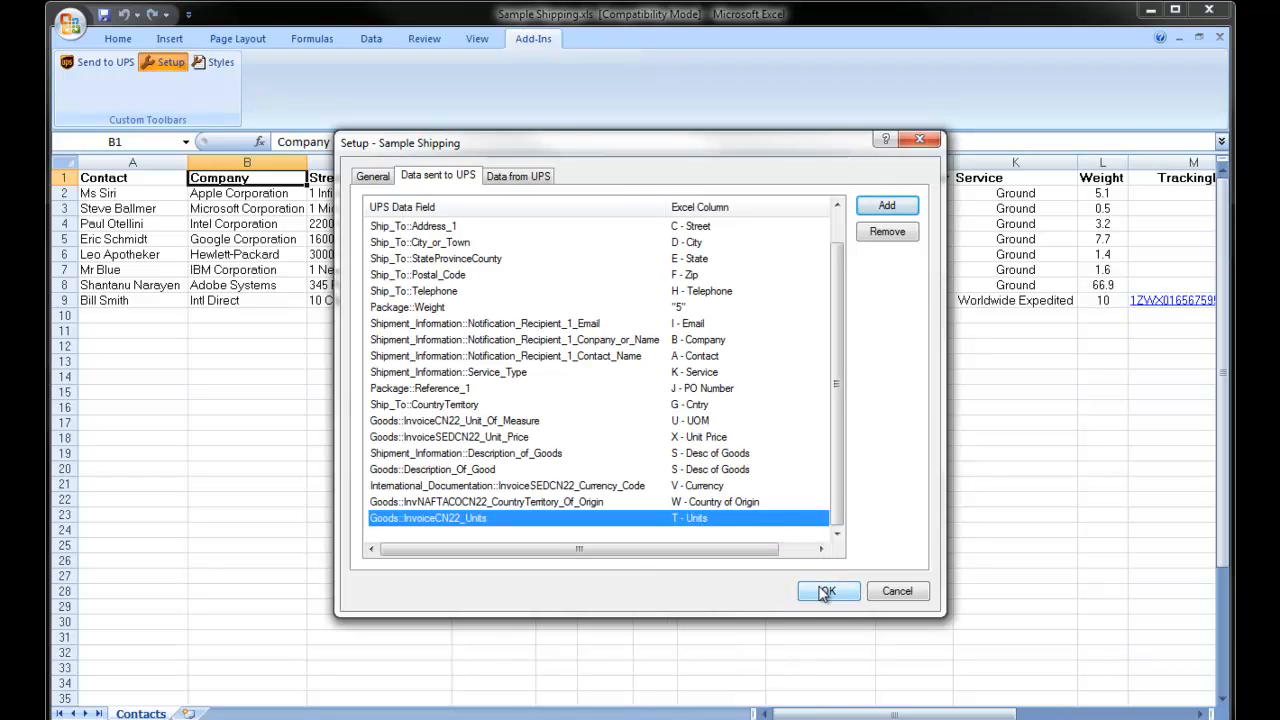
{"action": "mouse_move", "coordinate": [795, 588]}
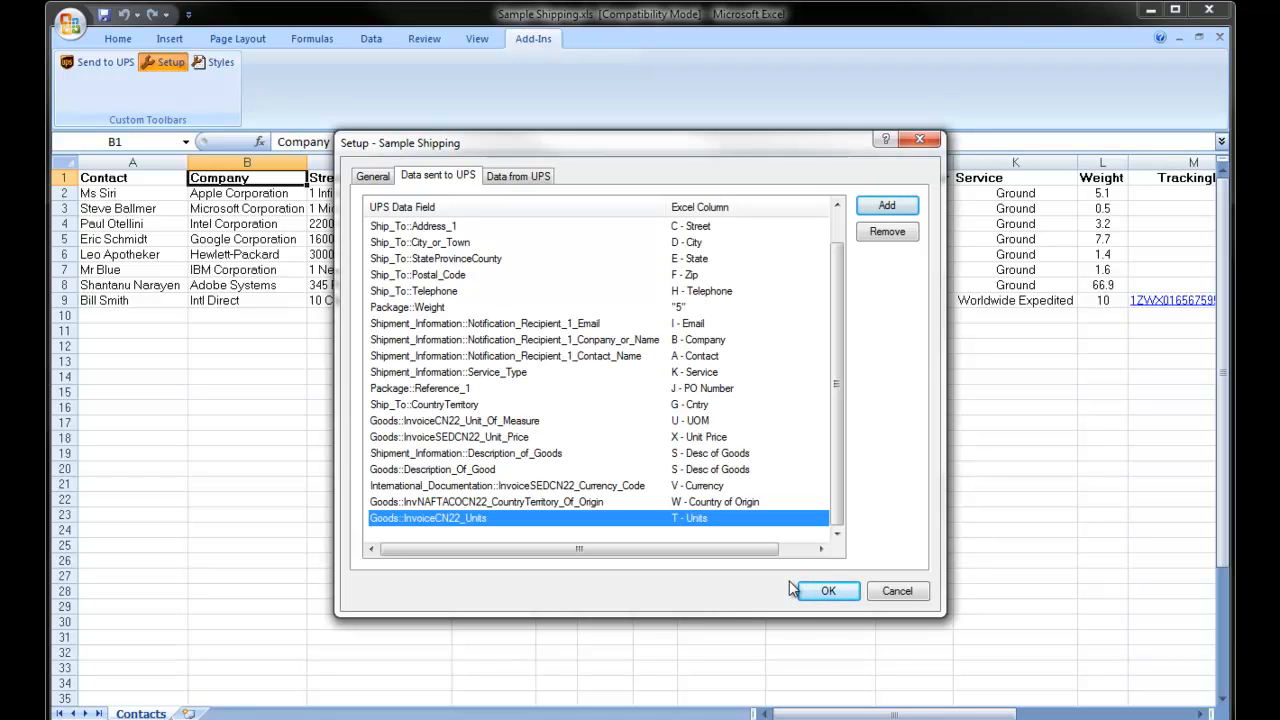
{"action": "left_click", "coordinate": [886, 205]}
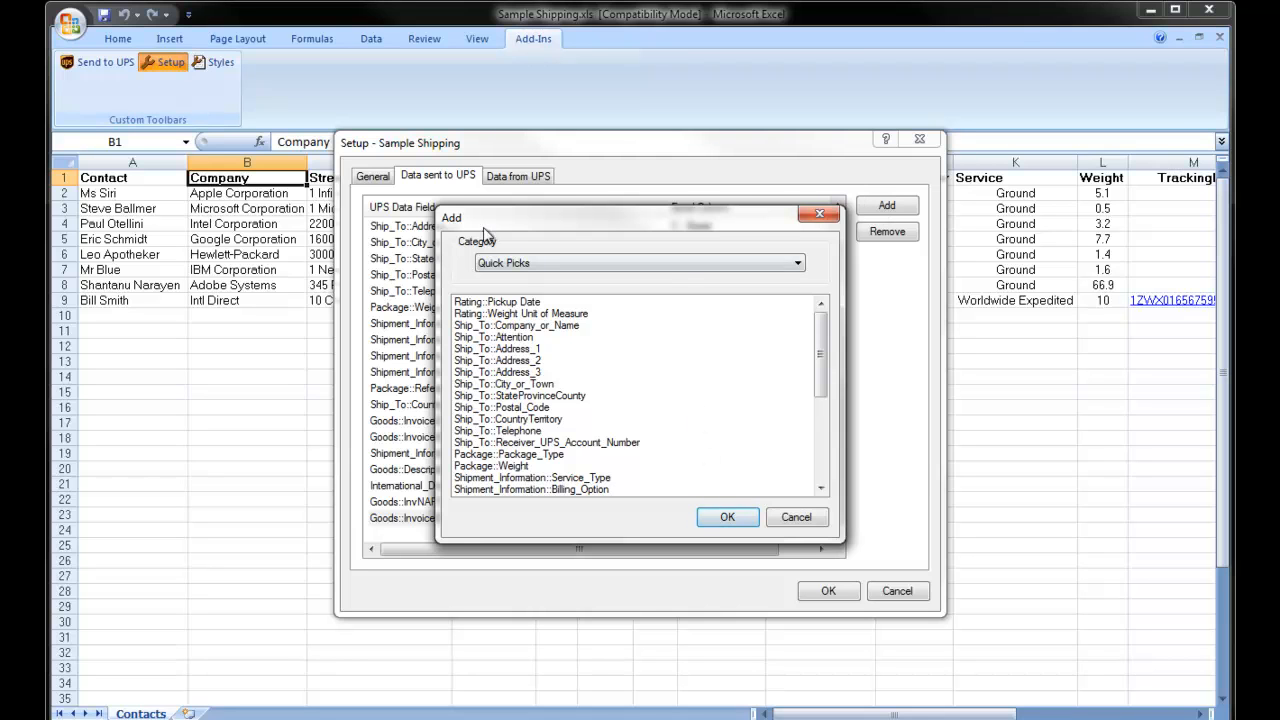
{"action": "left_click", "coordinate": [797, 262]}
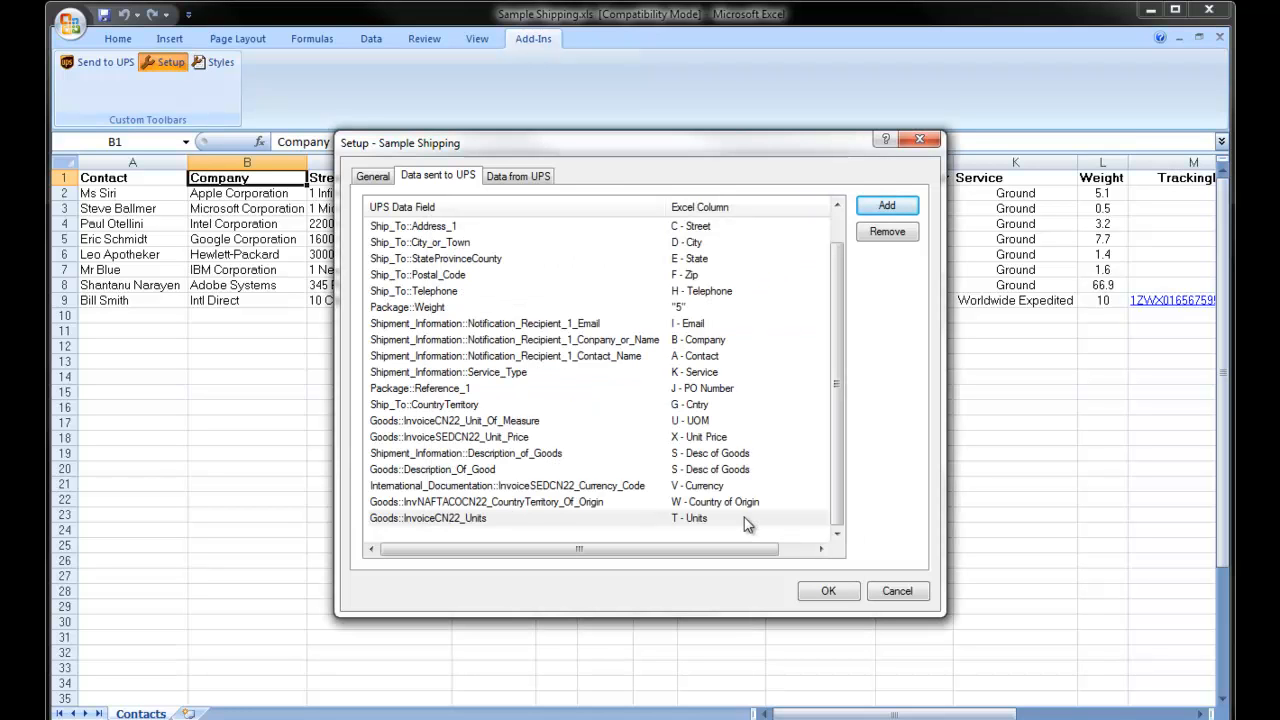
Save the UPS setup mappings and select the row 9 Intl Direct shipment cell C9.
{"action": "left_click", "coordinate": [828, 590]}
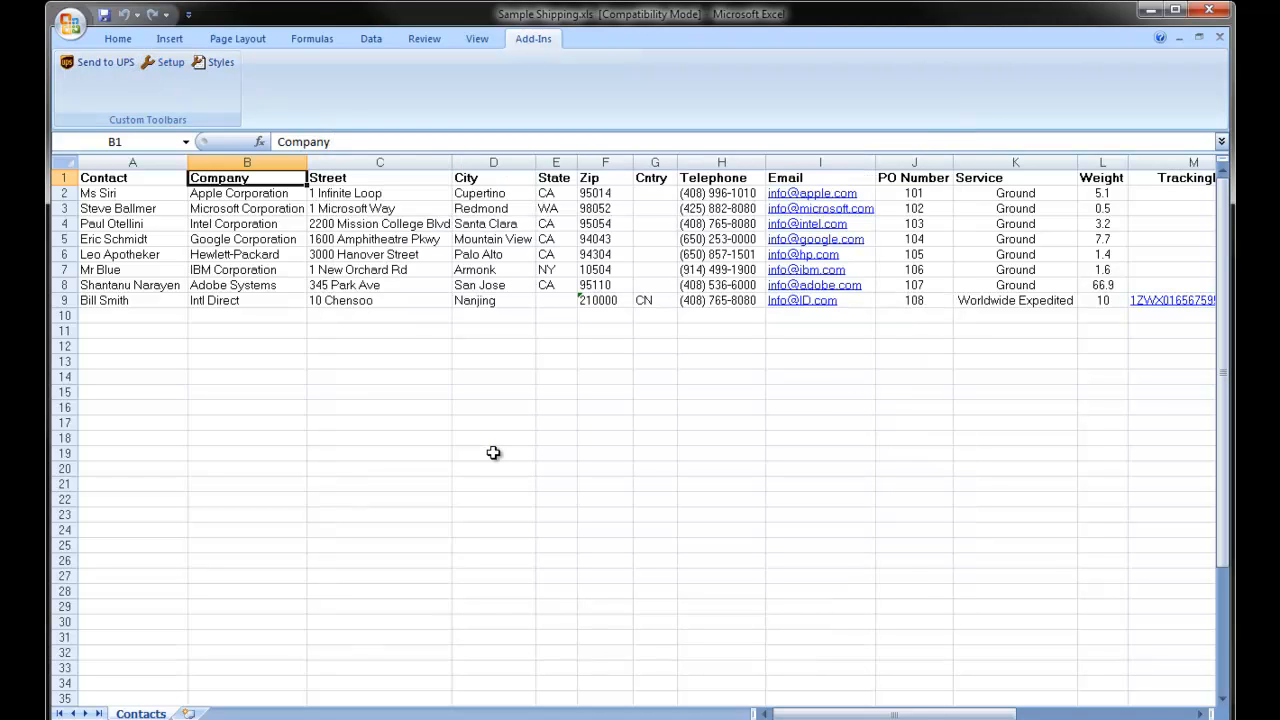
{"action": "mouse_move", "coordinate": [409, 353]}
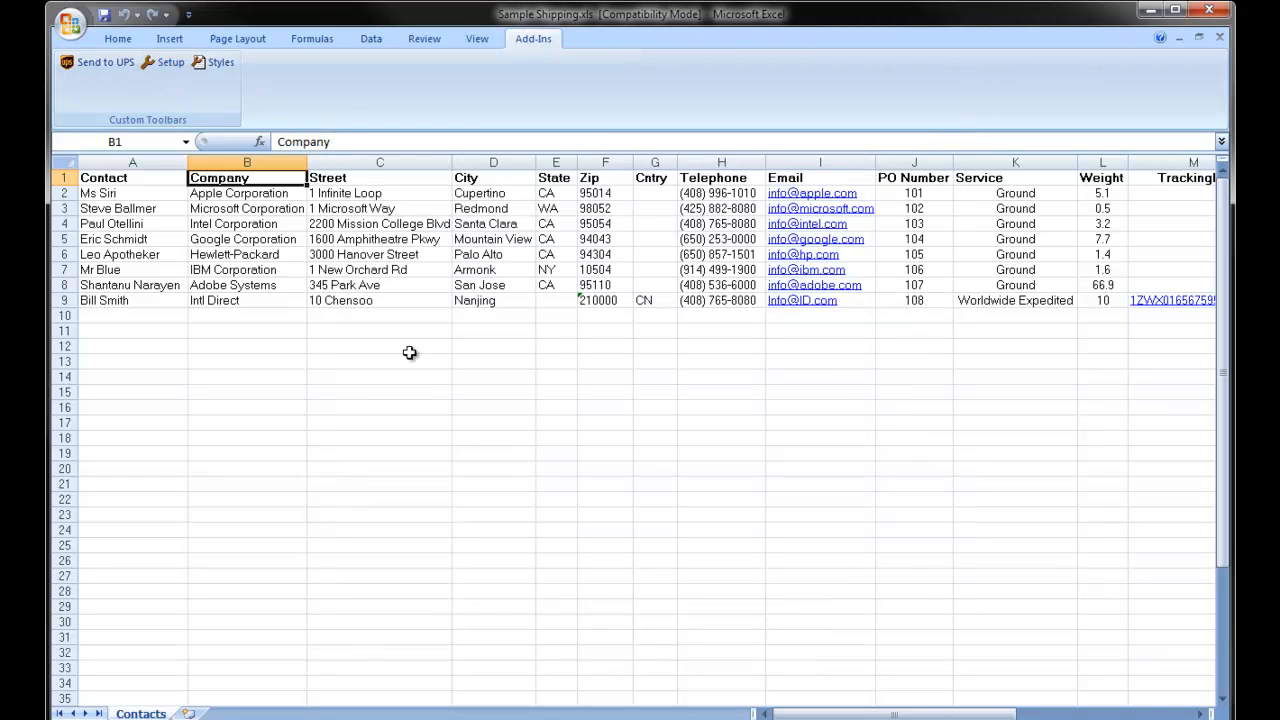
{"action": "left_click", "coordinate": [379, 300]}
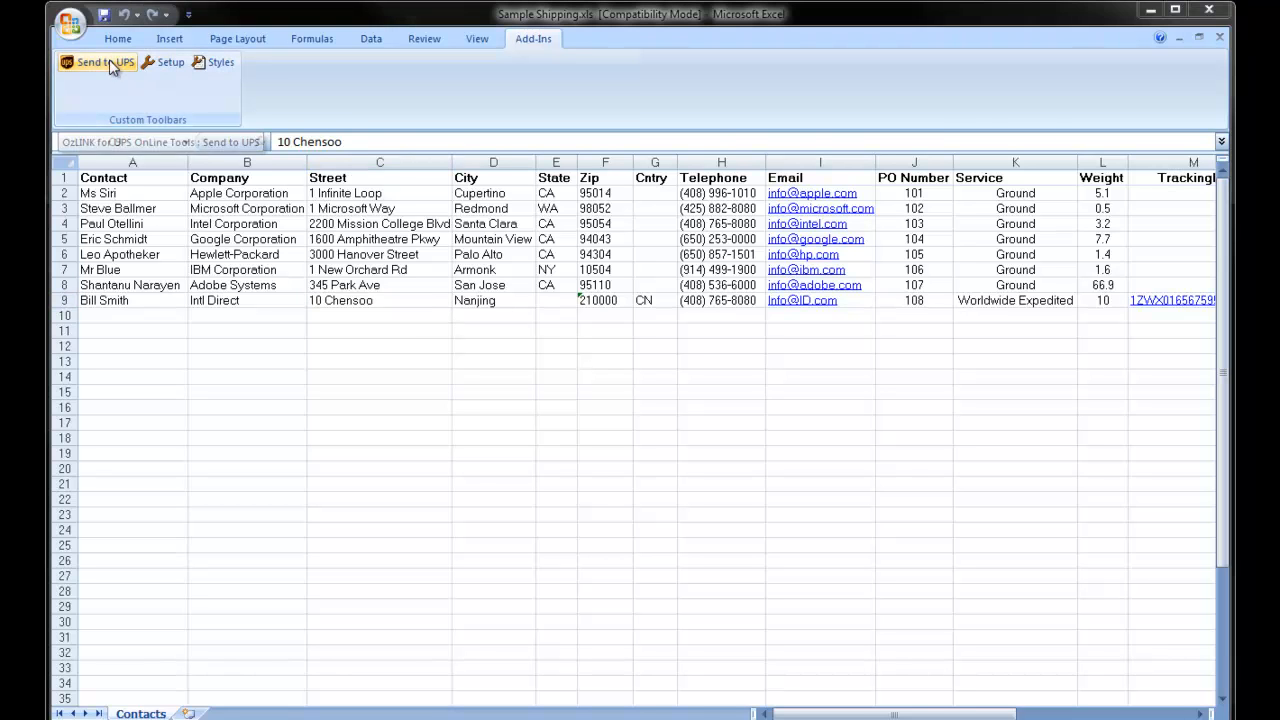
Send row 9 to UPS WorldShip and check the Auto Parts customs part number and unit price.
{"action": "left_click", "coordinate": [97, 62]}
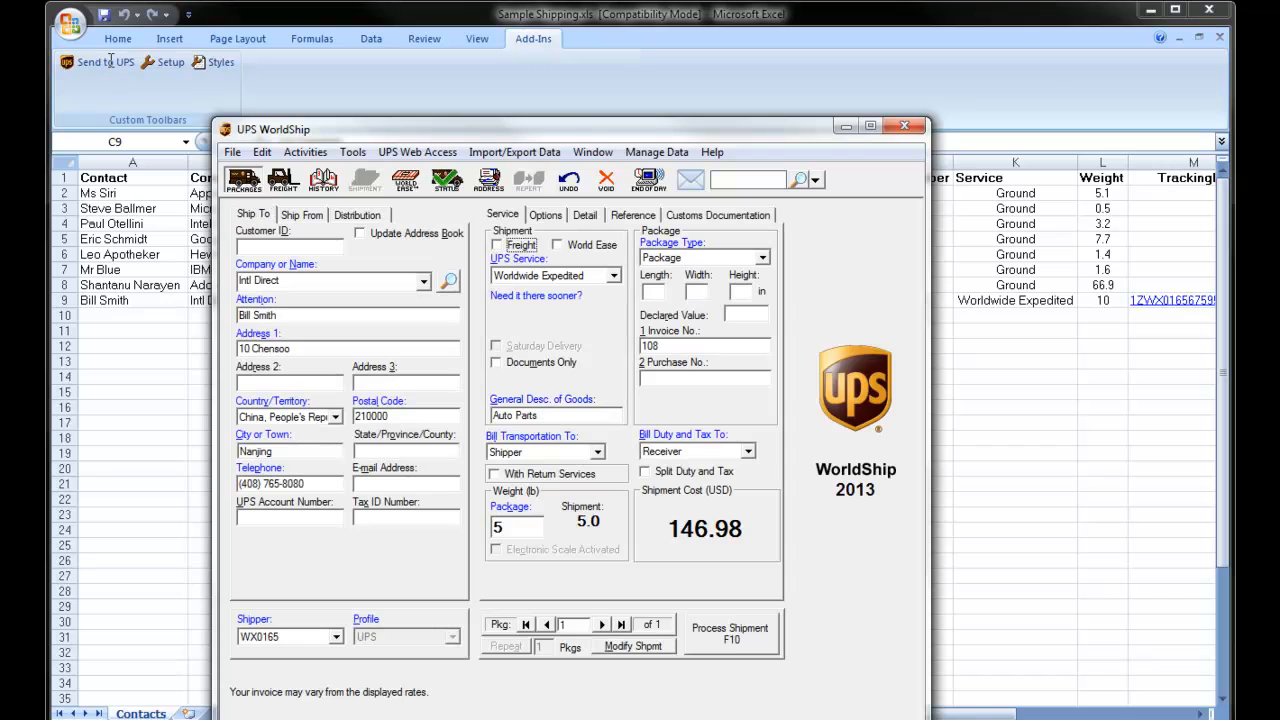
{"action": "mouse_move", "coordinate": [448, 451]}
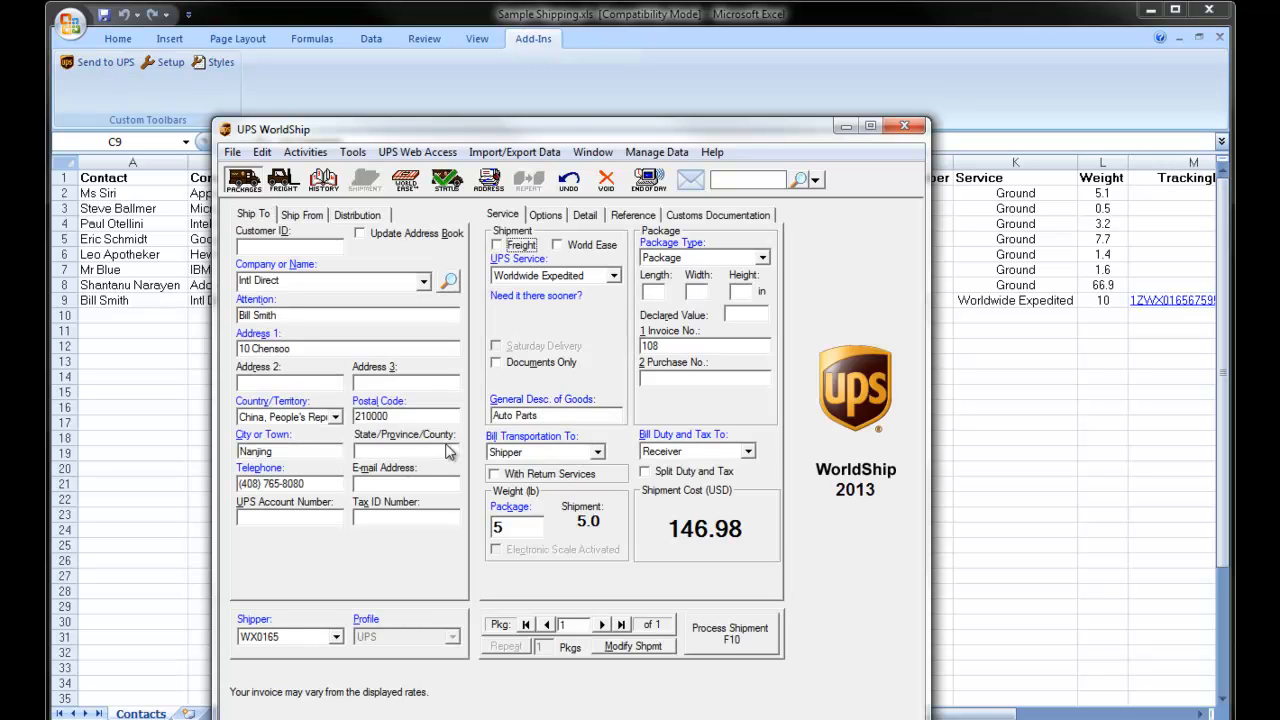
{"action": "mouse_move", "coordinate": [710, 220]}
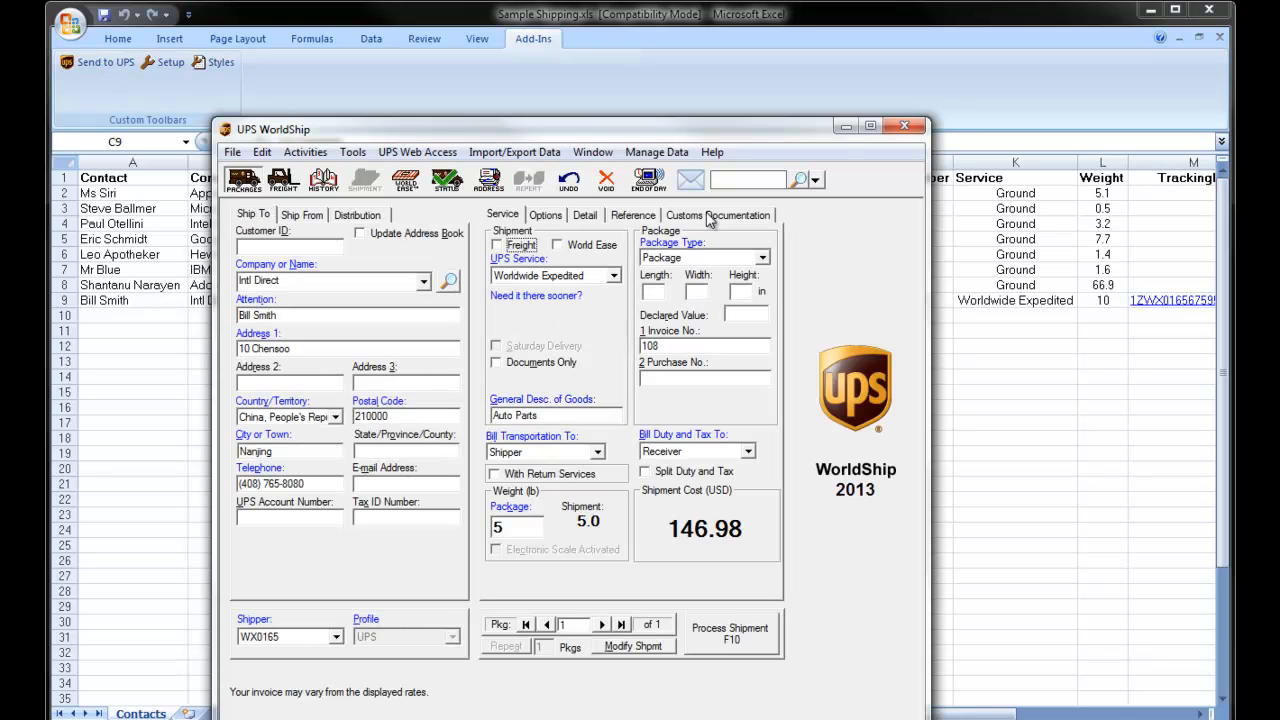
{"action": "left_click", "coordinate": [718, 214]}
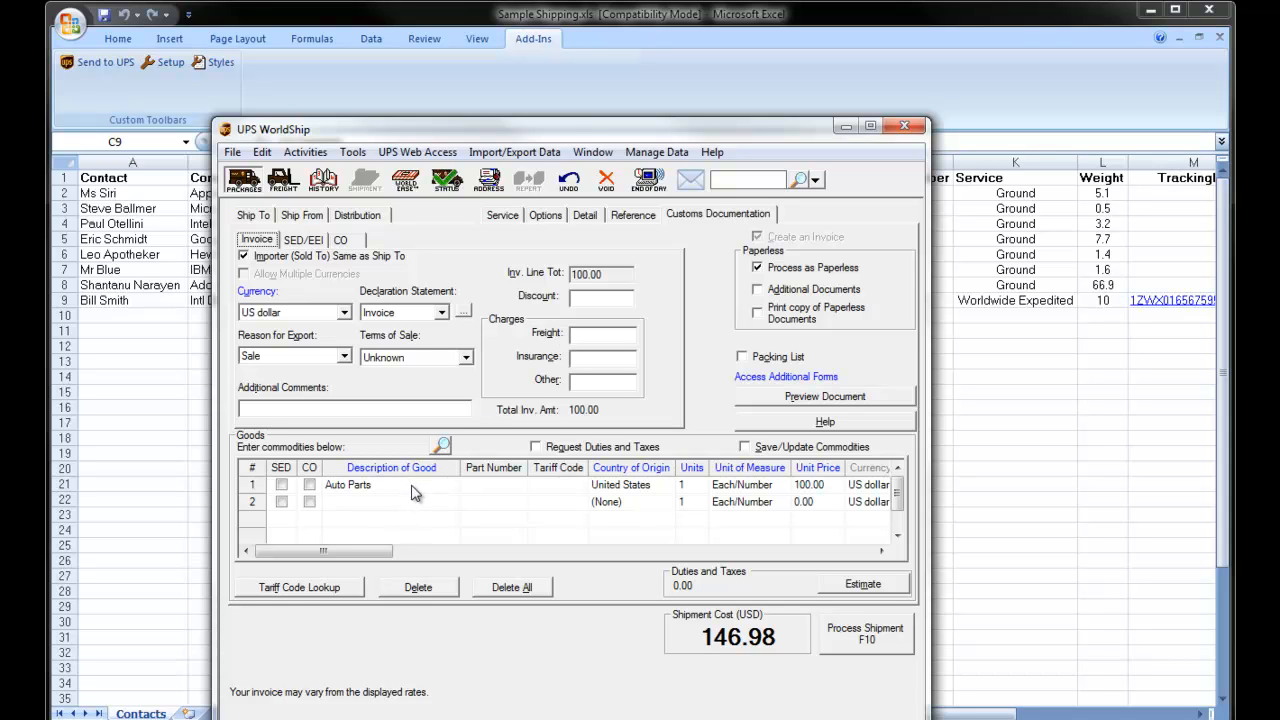
{"action": "left_click", "coordinate": [493, 485]}
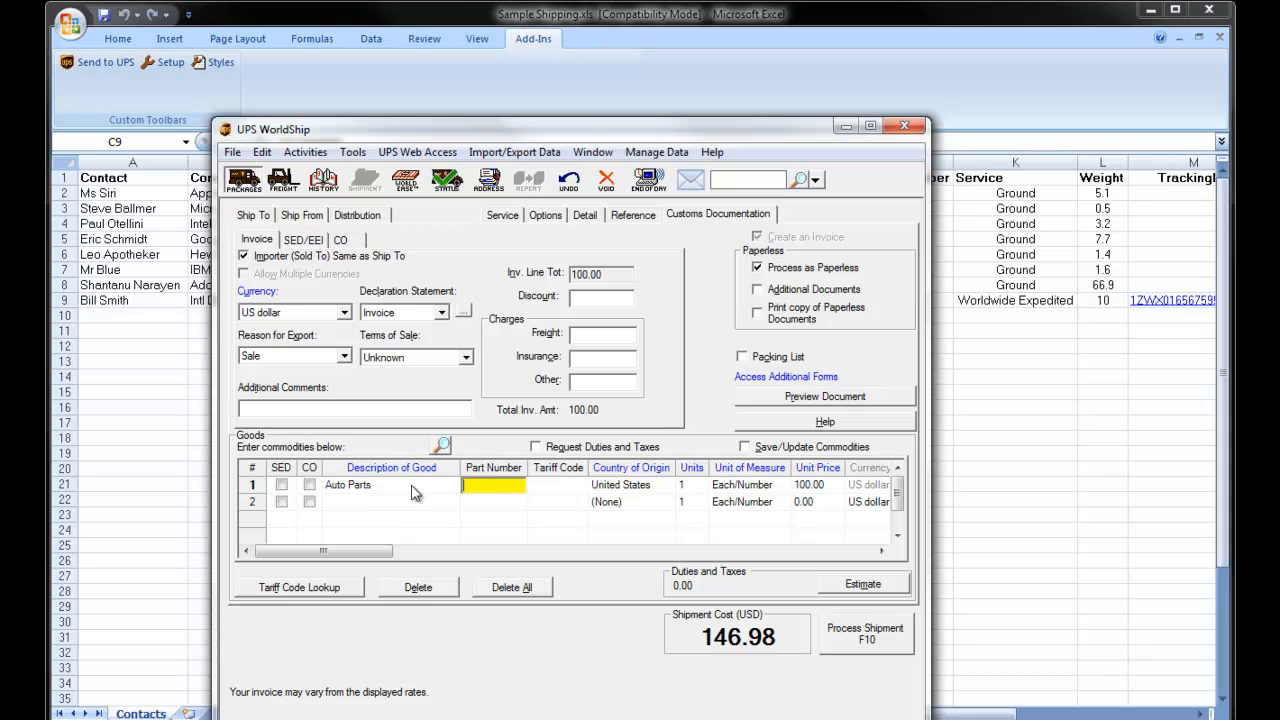
{"action": "left_click", "coordinate": [818, 485]}
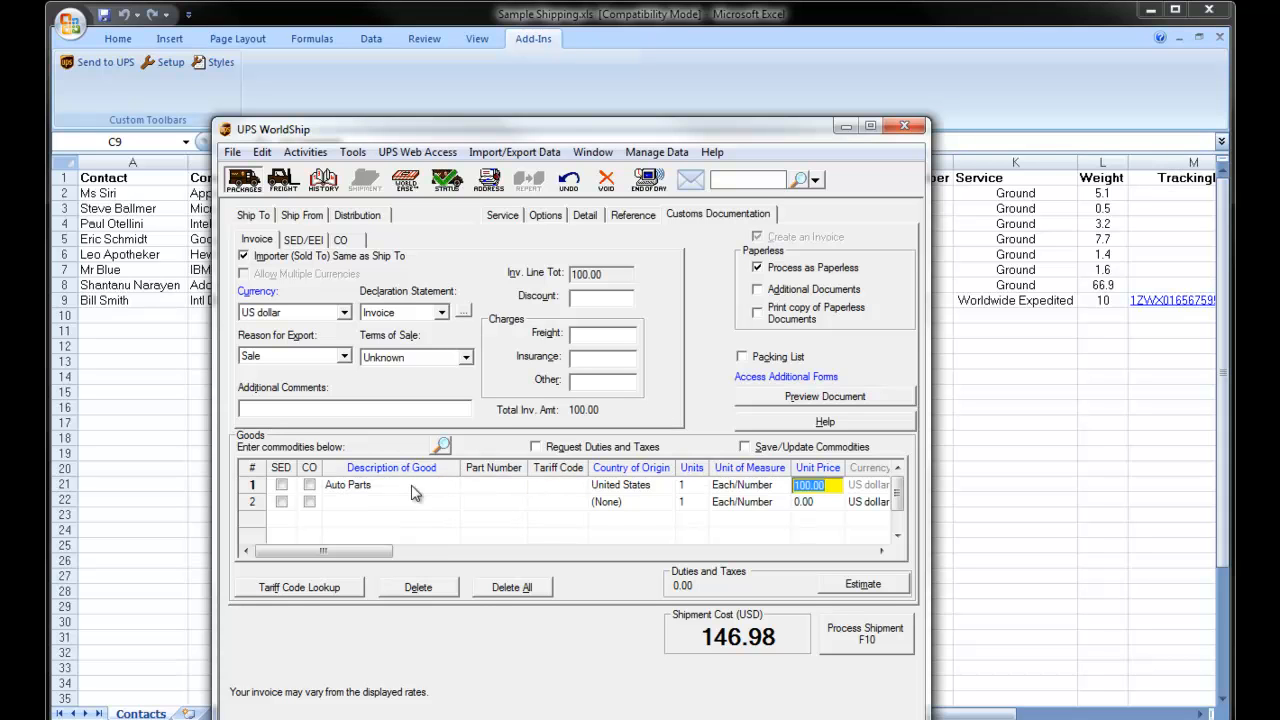
{"action": "mouse_move", "coordinate": [293, 313]}
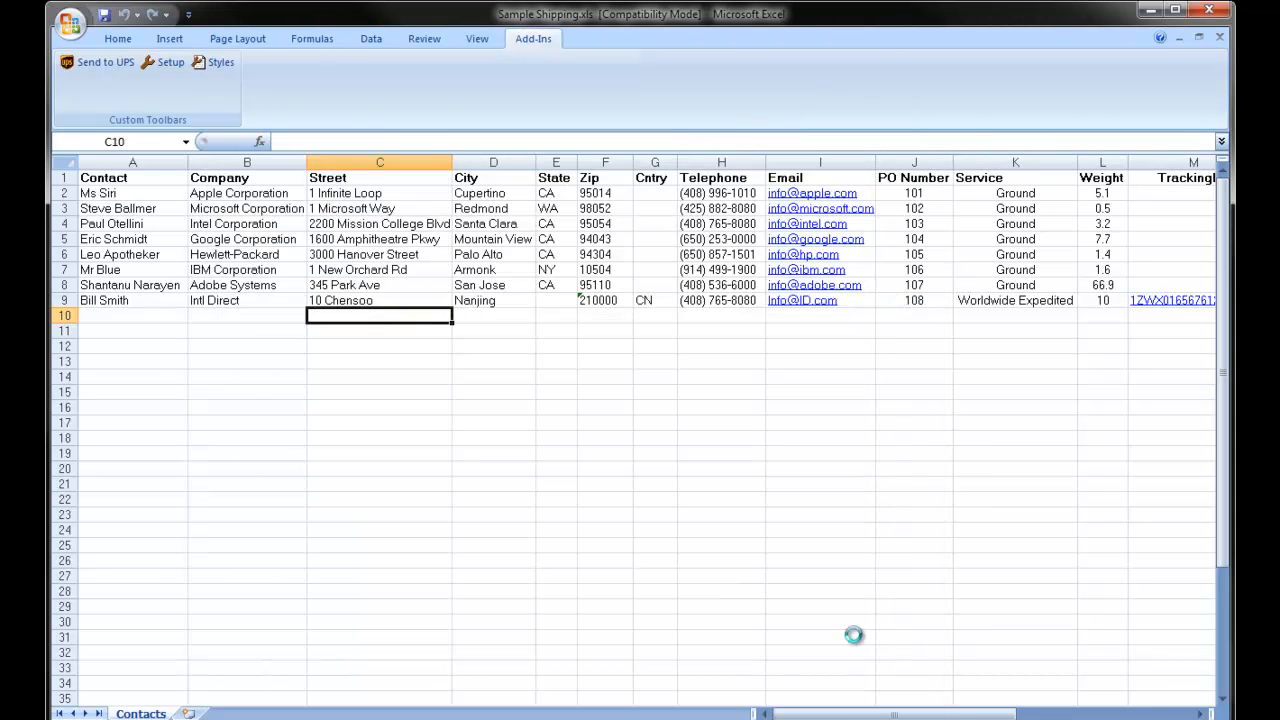
{"action": "mouse_move", "coordinate": [854, 634]}
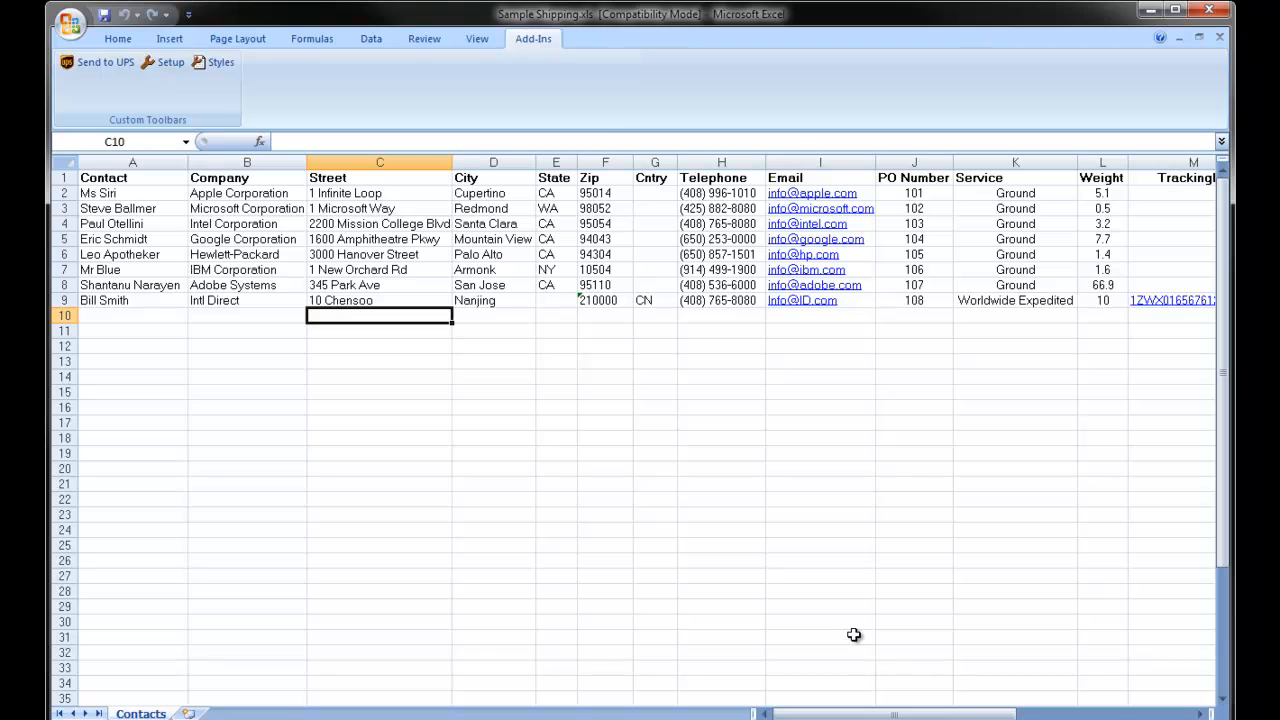